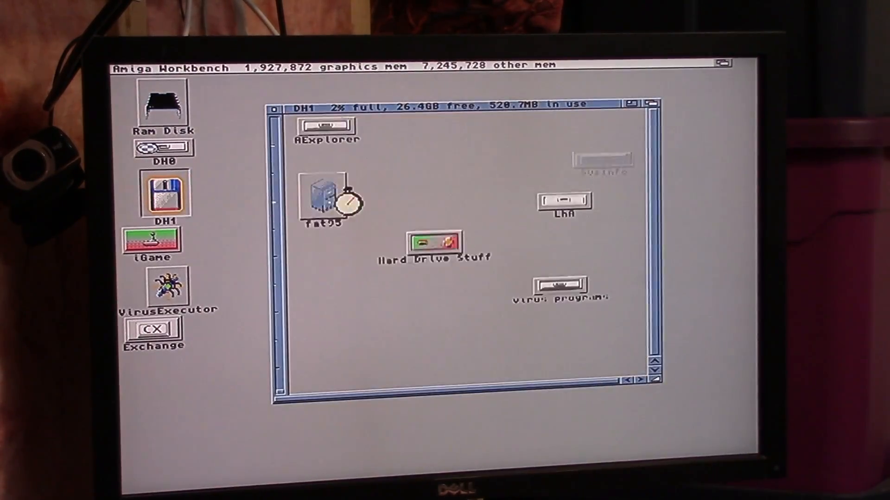
Launch SysInfo from the DH1 drawer to show the system report
double_click(603, 159)
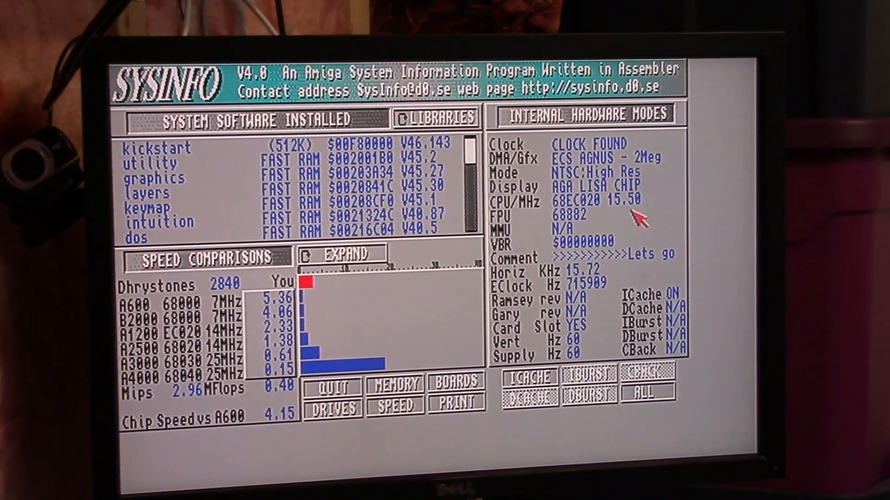
mouse_move(635, 223)
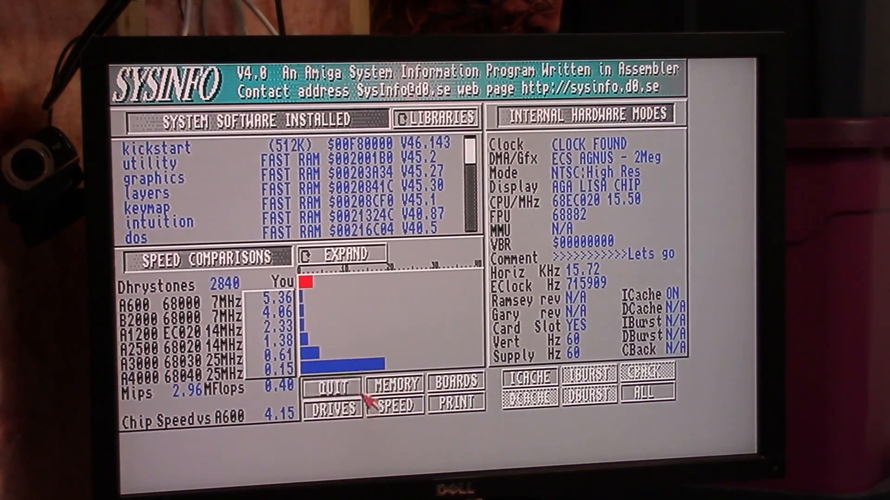
Expand the SysInfo speed comparison chart to a finer scale
click(340, 253)
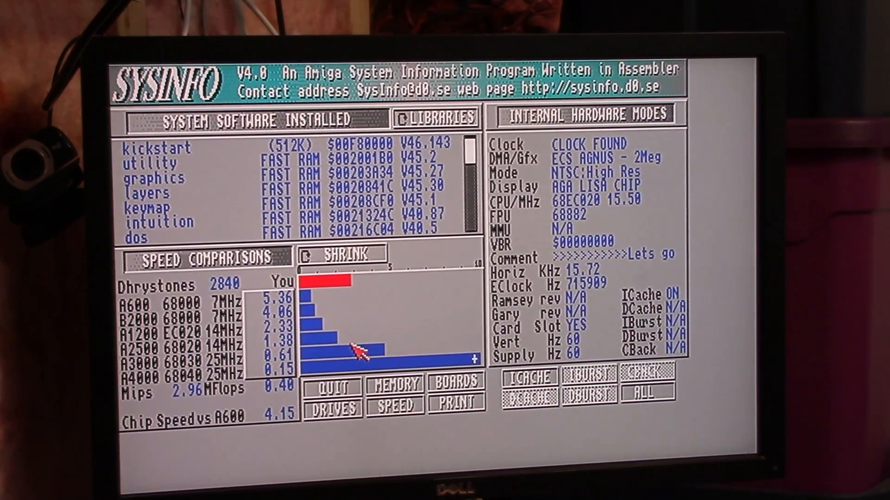
mouse_move(355, 321)
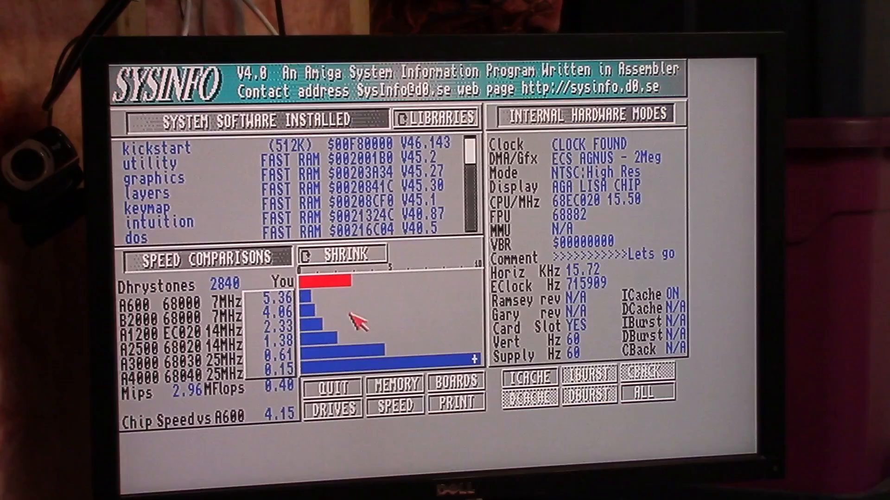
mouse_move(355, 332)
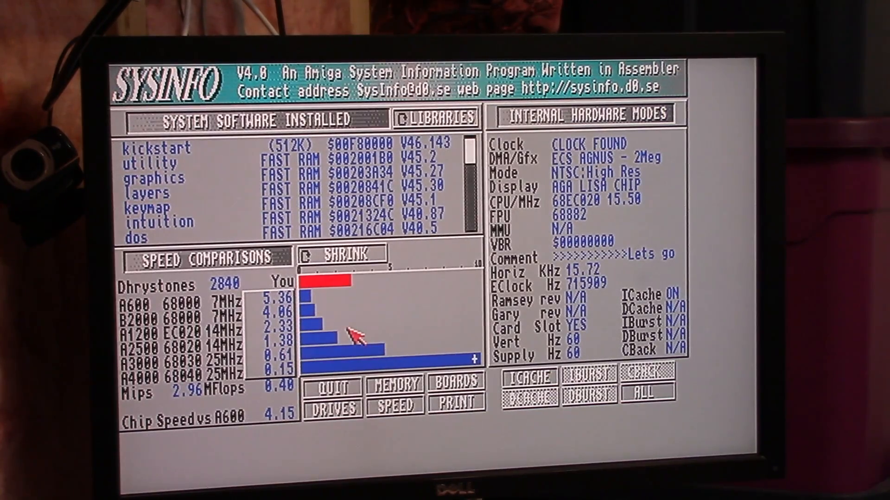
mouse_move(528, 357)
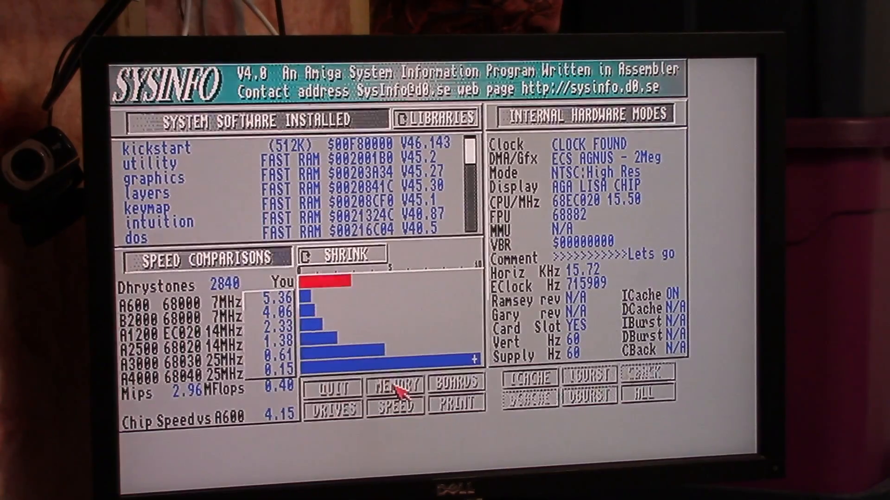
View SysInfo's 8.0MB memory and autoconfig board listings, then quit SysInfo
click(395, 388)
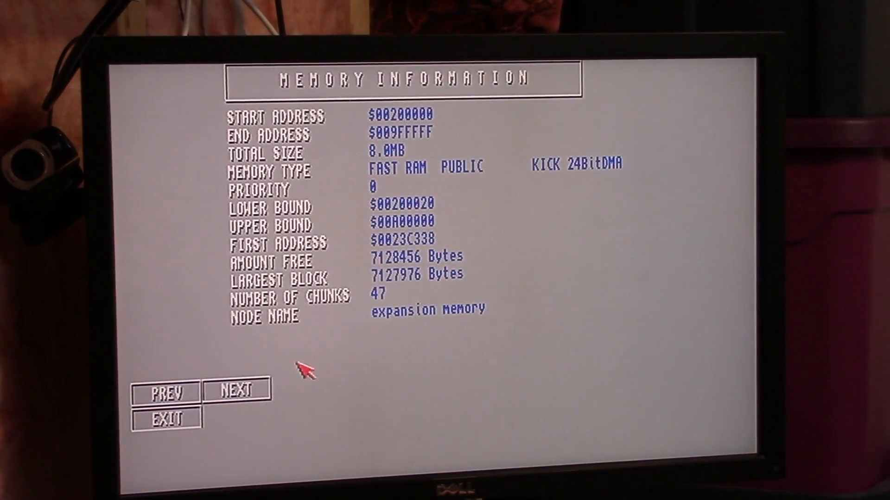
click(235, 391)
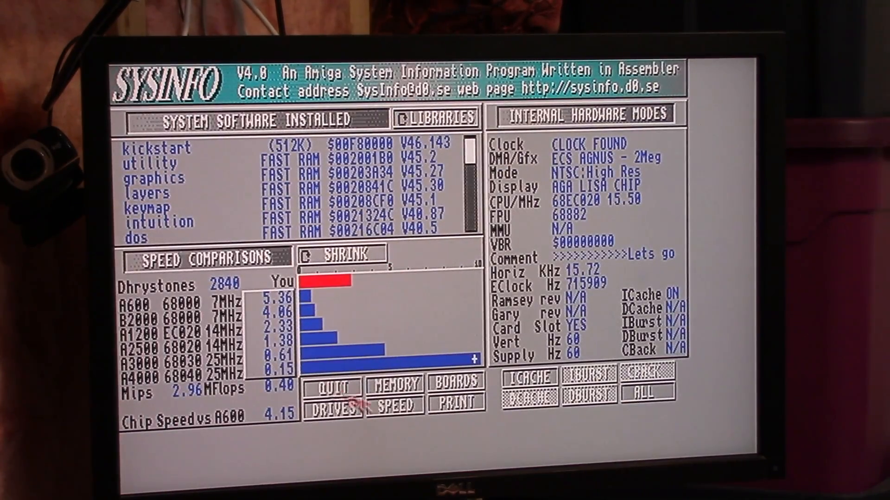
click(454, 380)
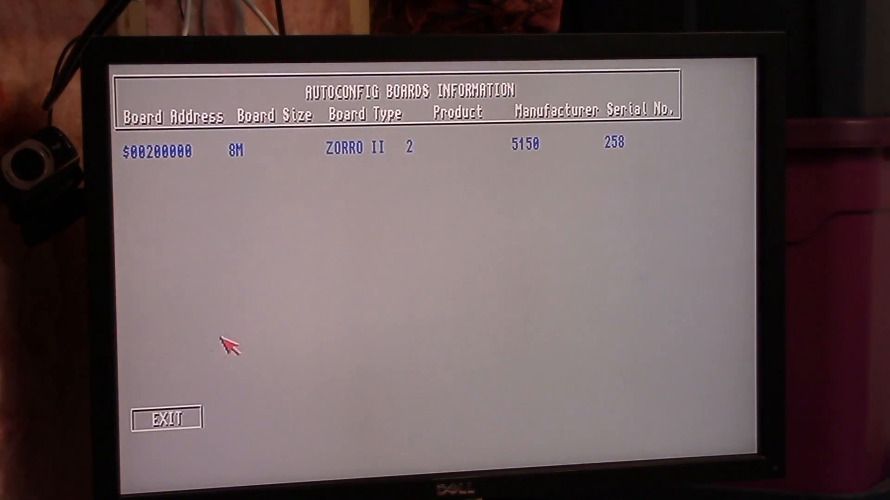
click(164, 418)
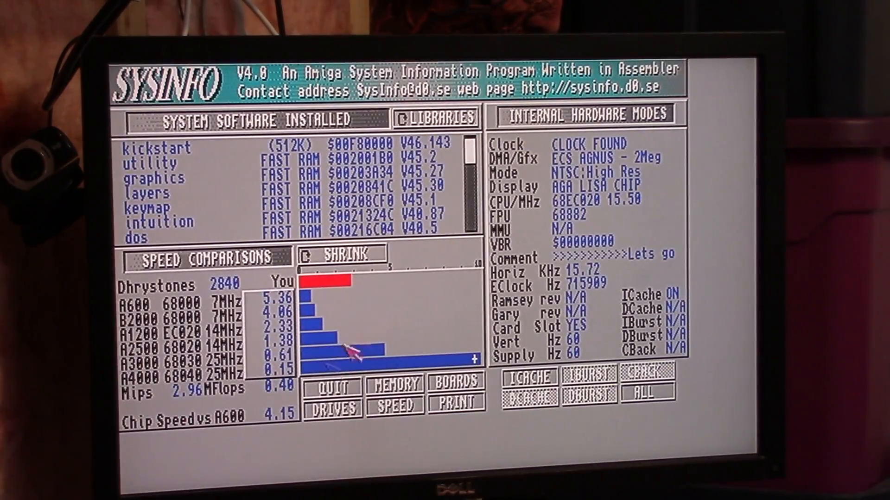
click(332, 385)
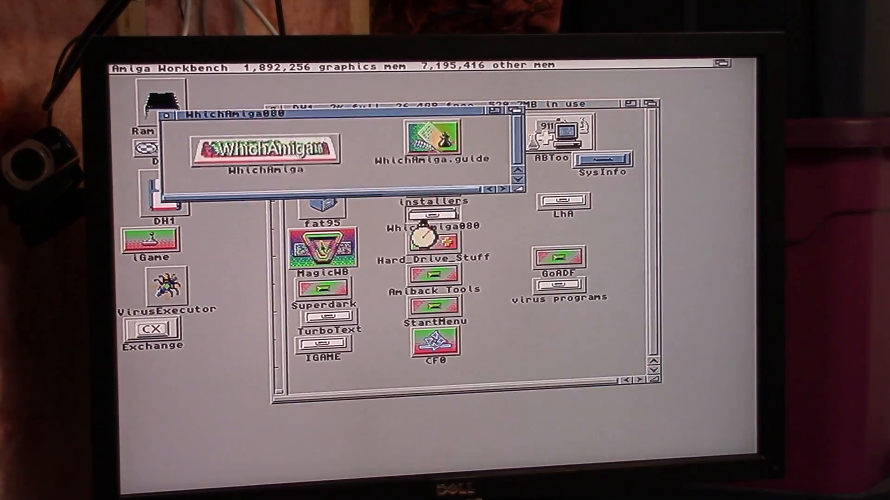
Run WhichAmiga from the WhichAmiga080 drawer to report an Amiga 1200
double_click(268, 150)
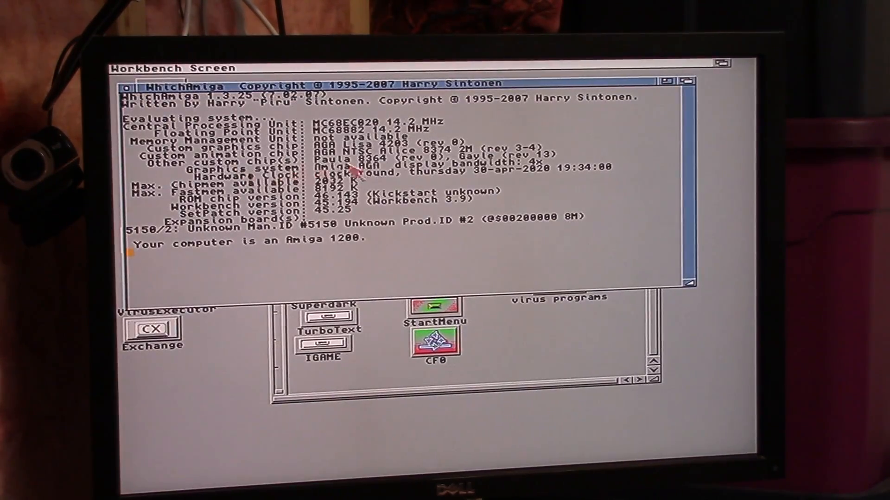
mouse_move(374, 147)
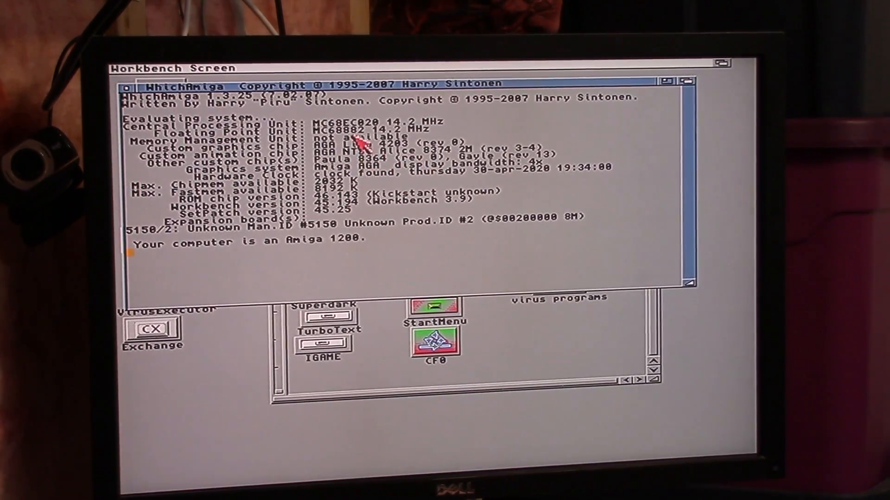
mouse_move(399, 139)
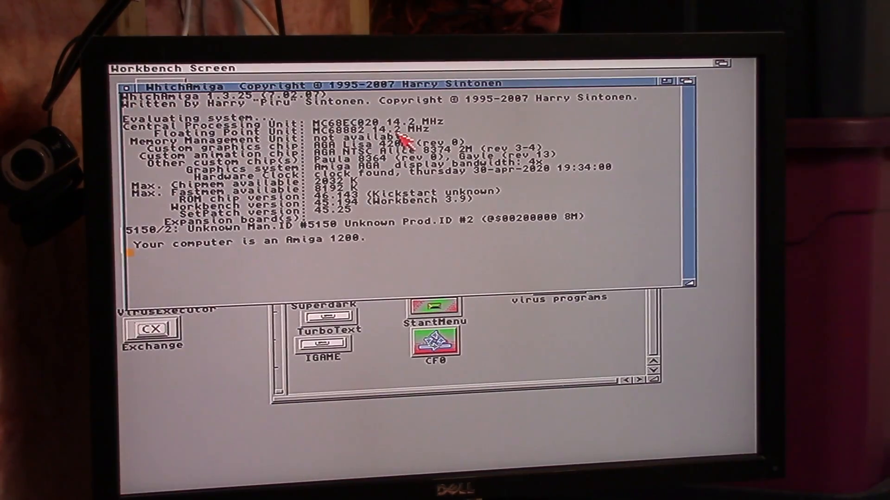
mouse_move(449, 179)
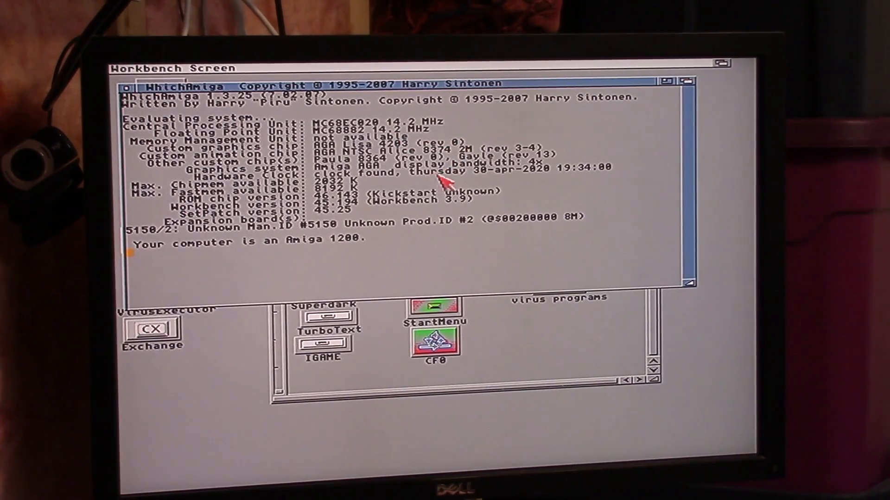
mouse_move(514, 224)
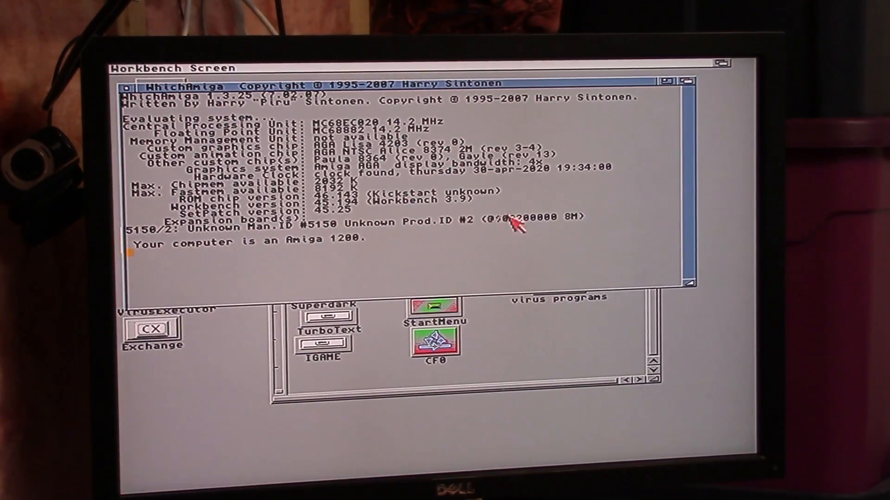
mouse_move(125, 88)
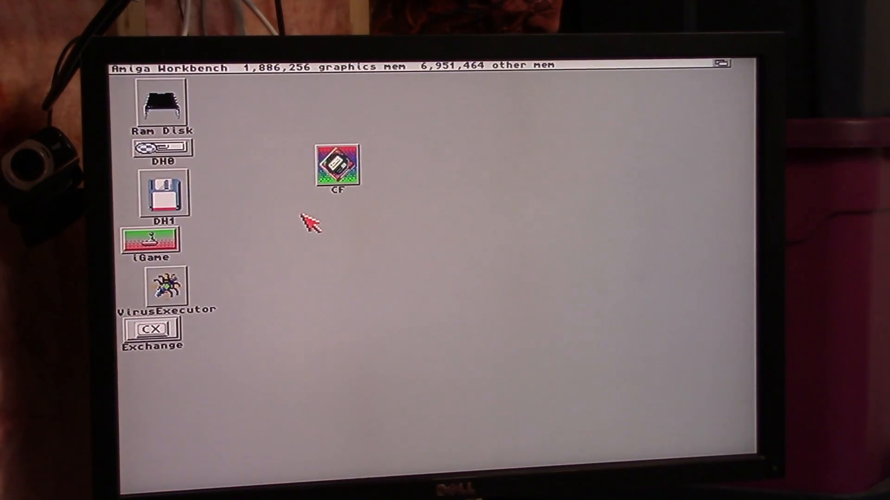
mouse_move(218, 210)
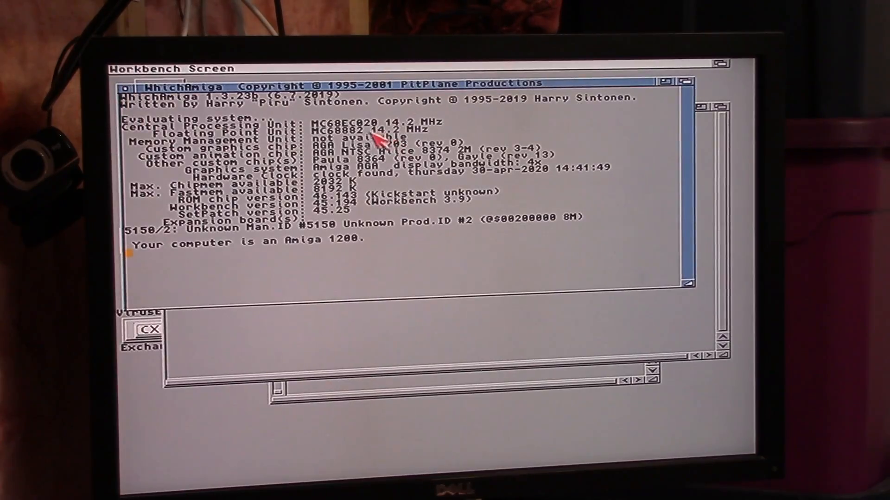
mouse_move(616, 141)
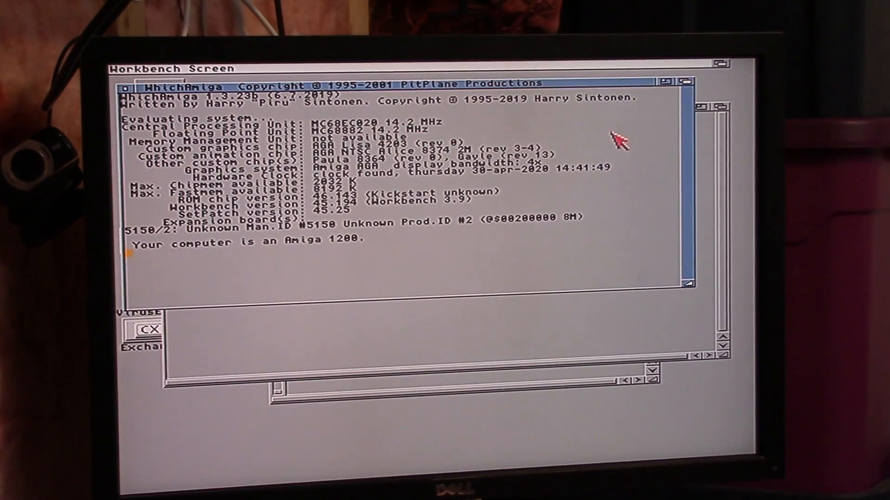